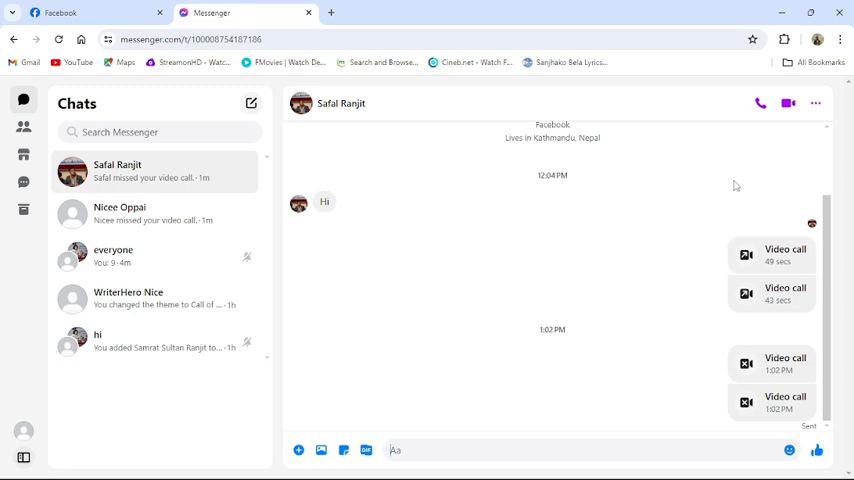
{"action": "mouse_move", "coordinate": [288, 90]}
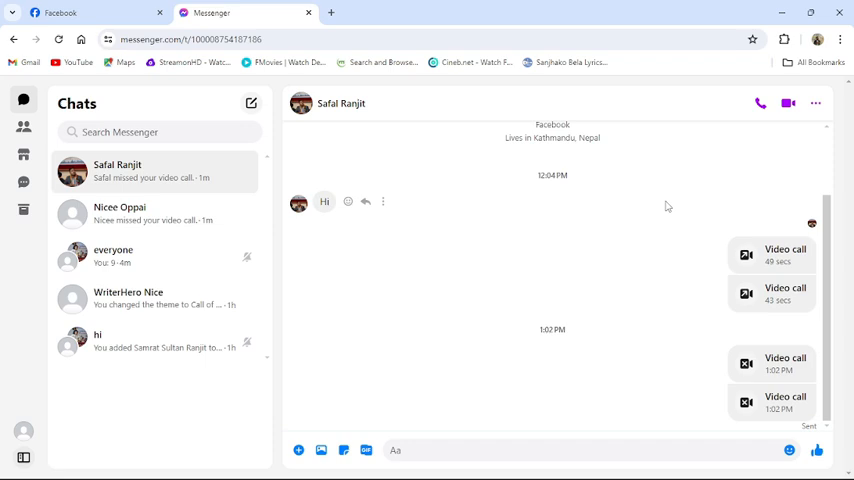
{"action": "mouse_move", "coordinate": [632, 122]}
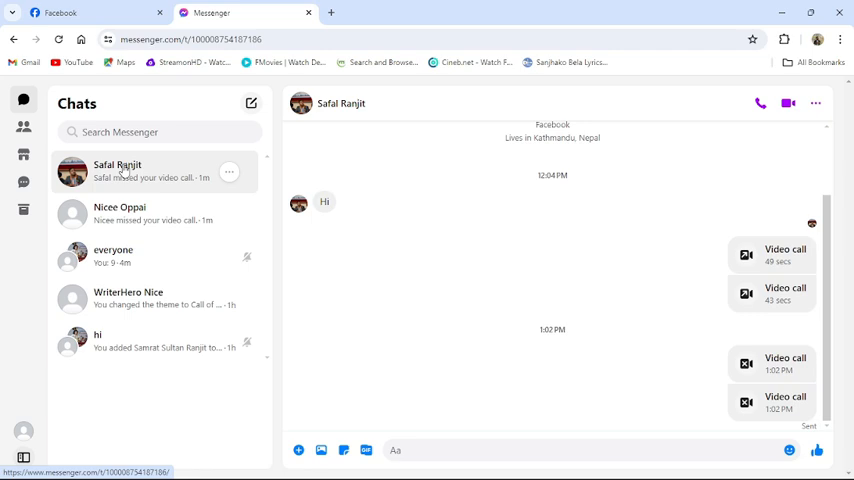
{"action": "mouse_move", "coordinate": [788, 104]}
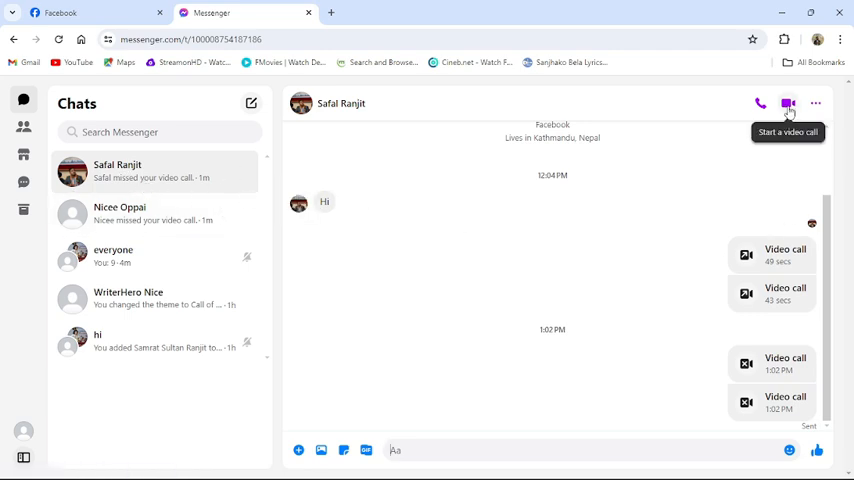
{"action": "left_click", "coordinate": [788, 104]}
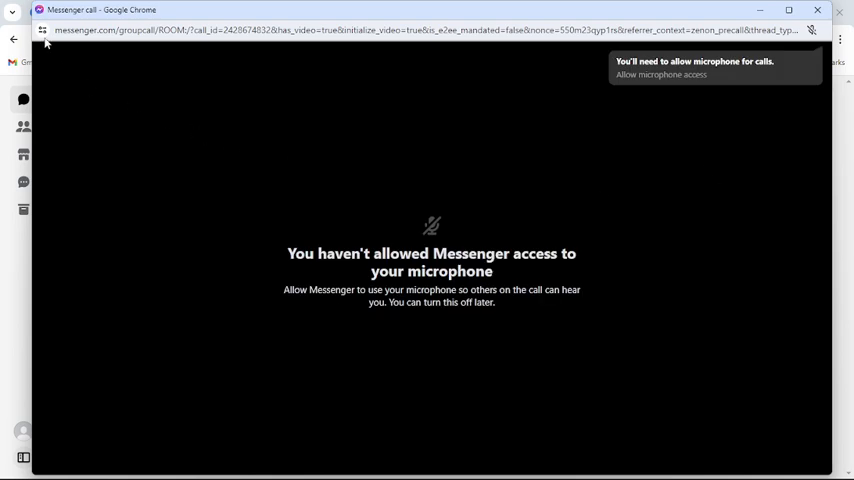
{"action": "mouse_move", "coordinate": [42, 28]}
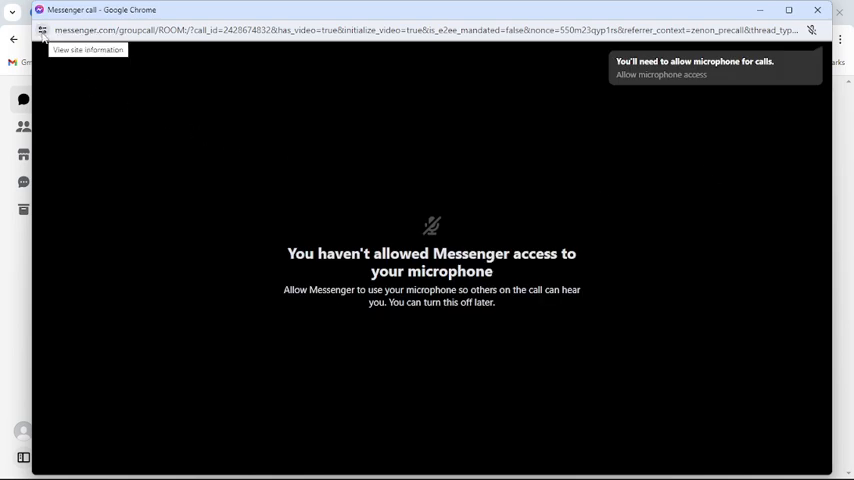
Allow messenger.com to use the camera and microphone in Chrome's site permissions.
{"action": "left_click", "coordinate": [42, 30]}
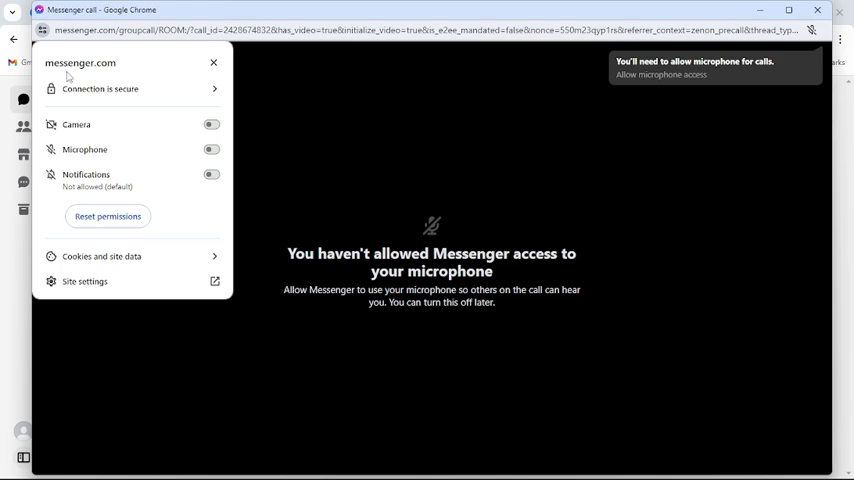
{"action": "mouse_move", "coordinate": [114, 156]}
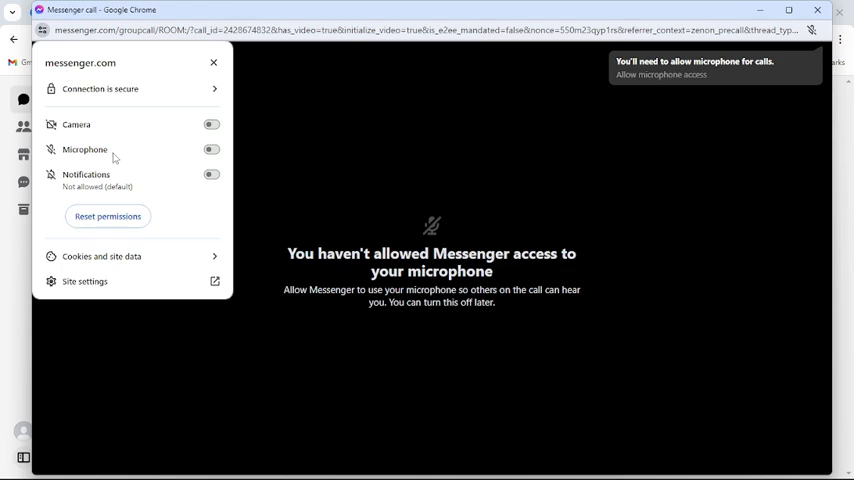
{"action": "mouse_move", "coordinate": [158, 154]}
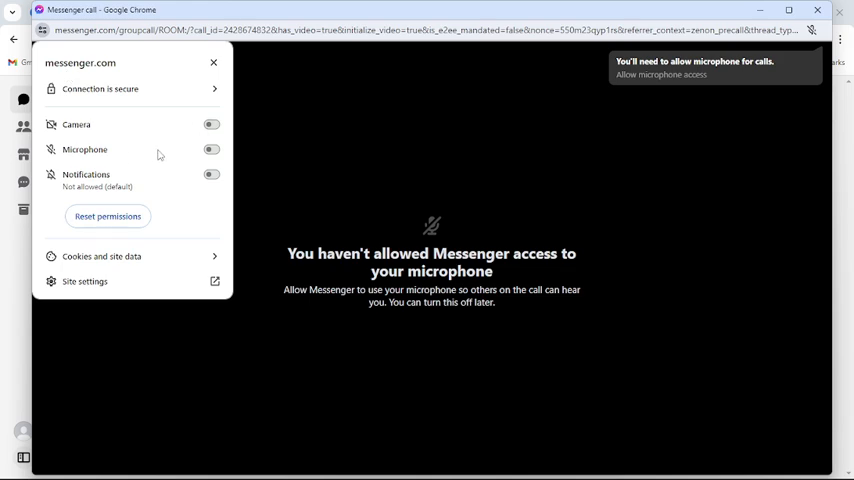
{"action": "left_click", "coordinate": [210, 124]}
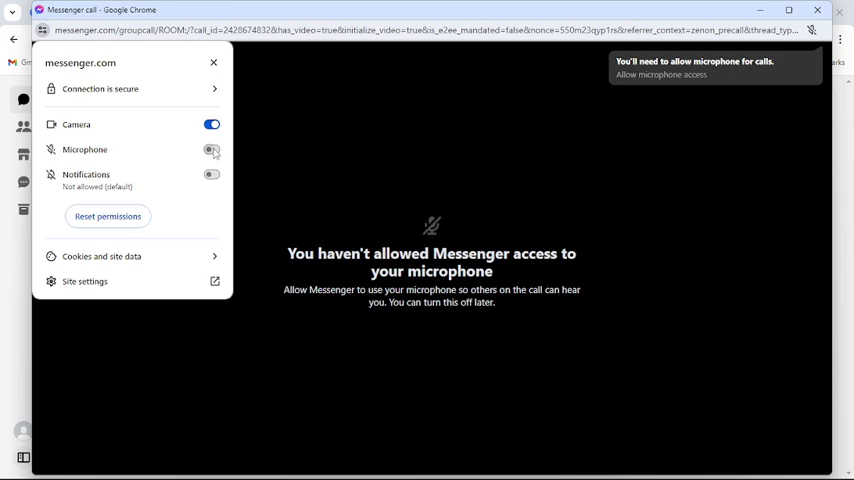
{"action": "left_click", "coordinate": [212, 148]}
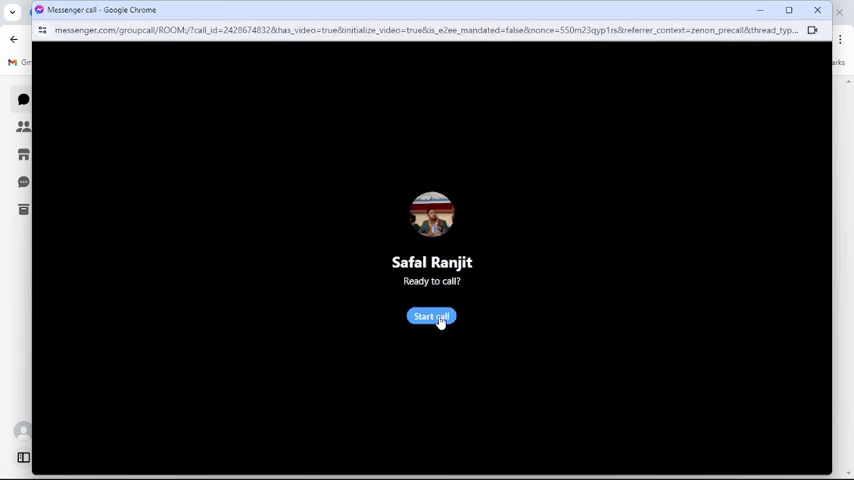
{"action": "left_click", "coordinate": [432, 316]}
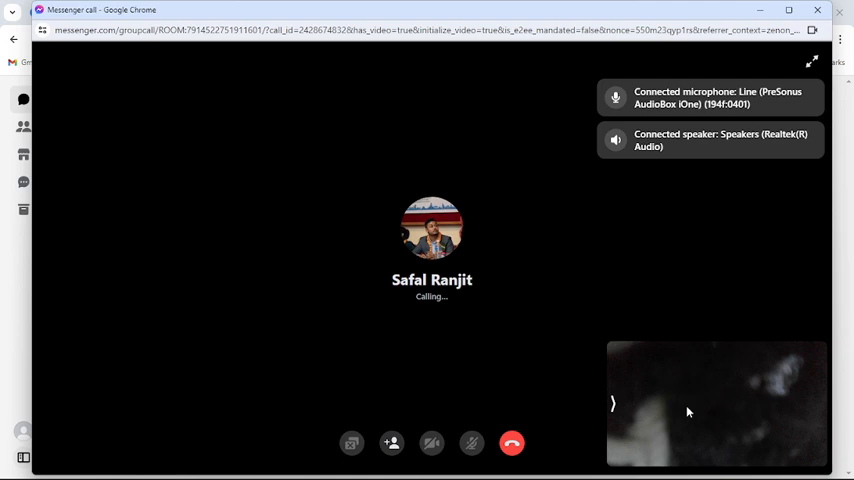
{"action": "mouse_move", "coordinate": [684, 420]}
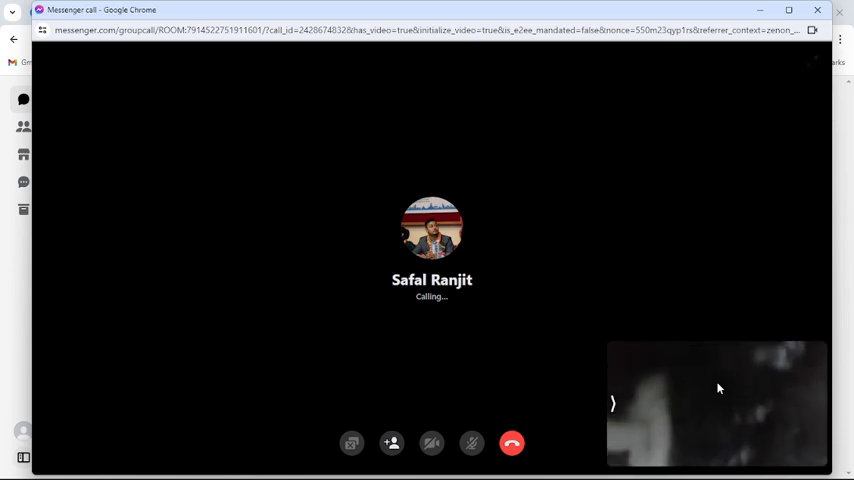
{"action": "left_click", "coordinate": [816, 12]}
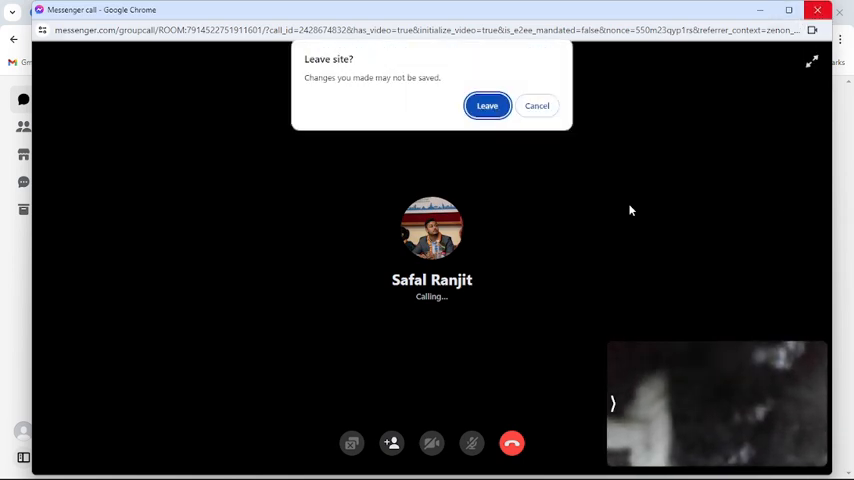
{"action": "mouse_move", "coordinate": [528, 422]}
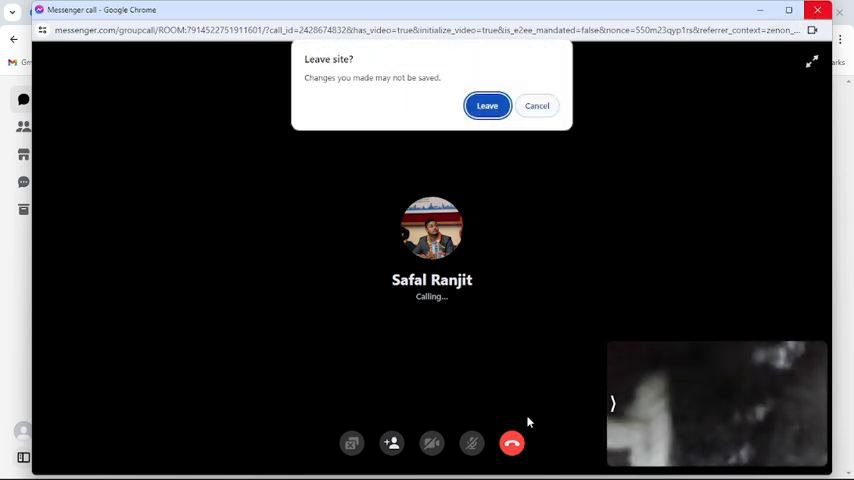
{"action": "left_click", "coordinate": [536, 104]}
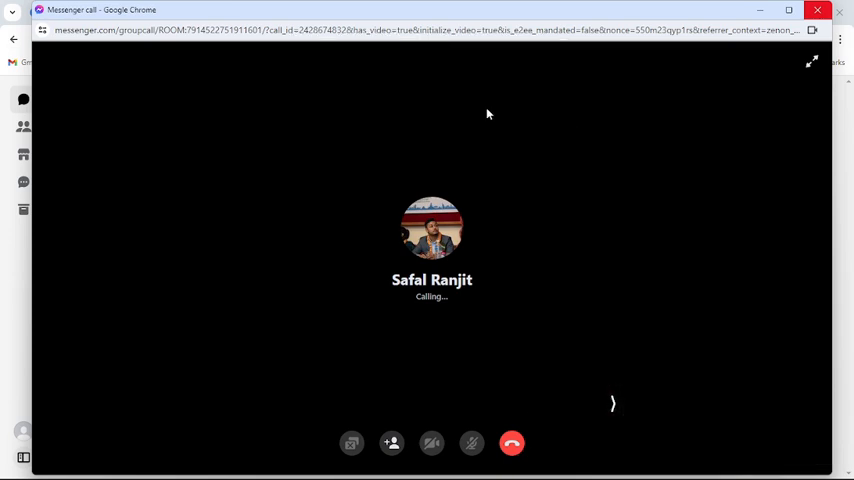
{"action": "left_click", "coordinate": [512, 444]}
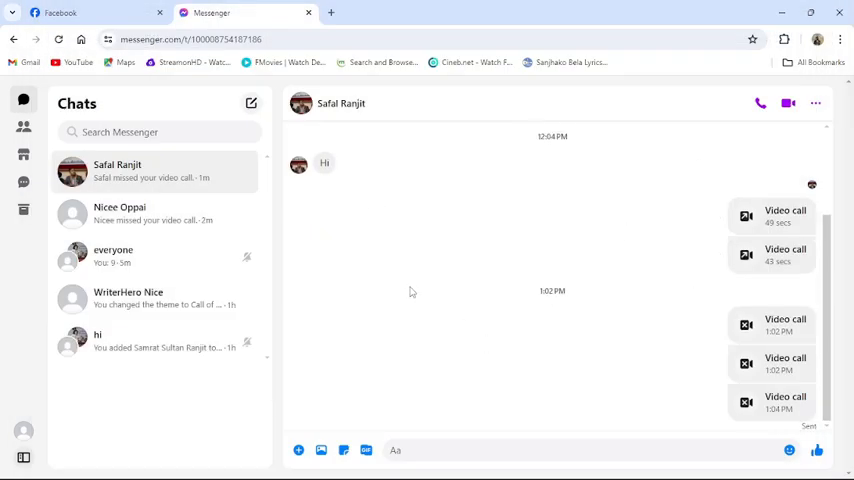
{"action": "mouse_move", "coordinate": [416, 284]}
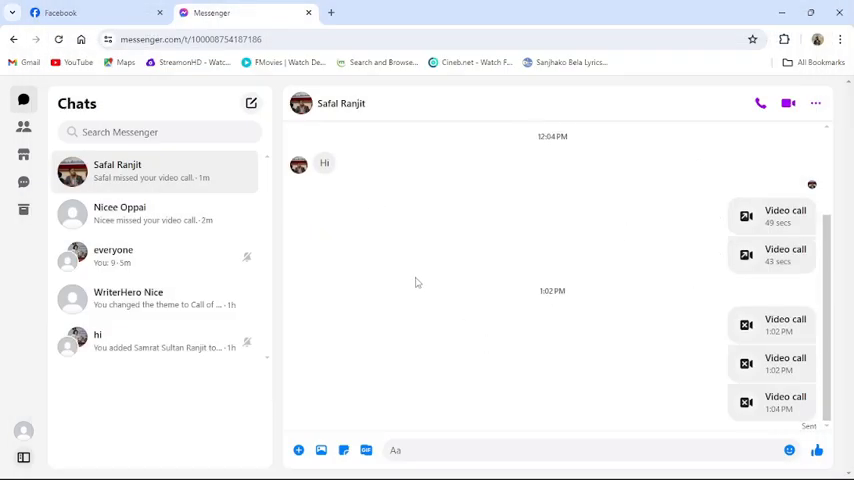